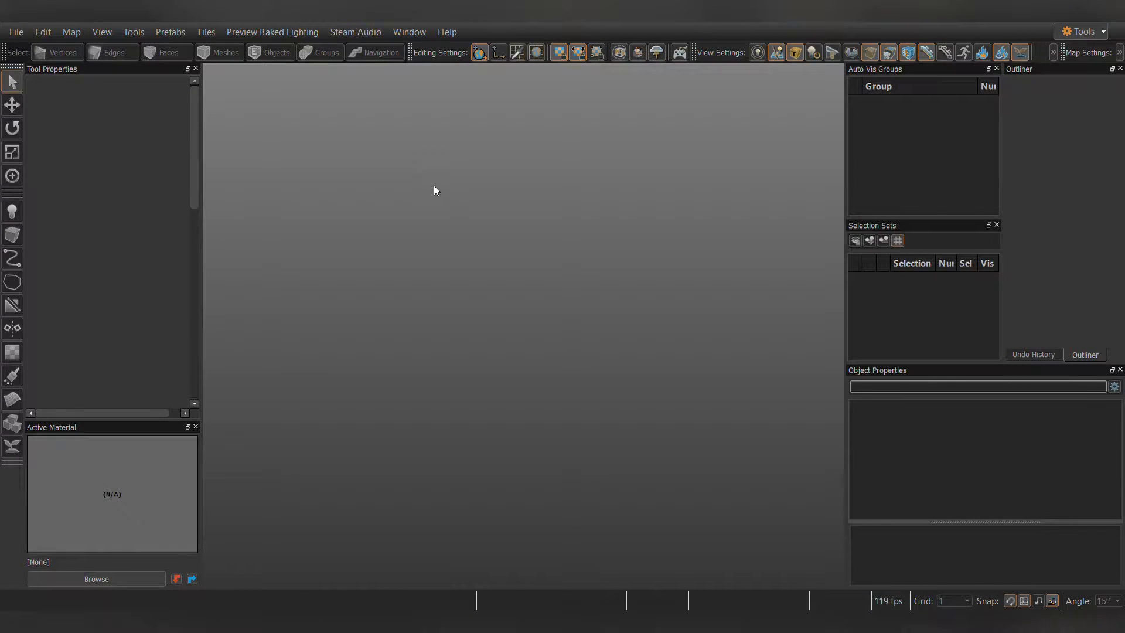
Bring up the Open dialog listing Source 1 .vmf map files via File > Open
left_click(15, 32)
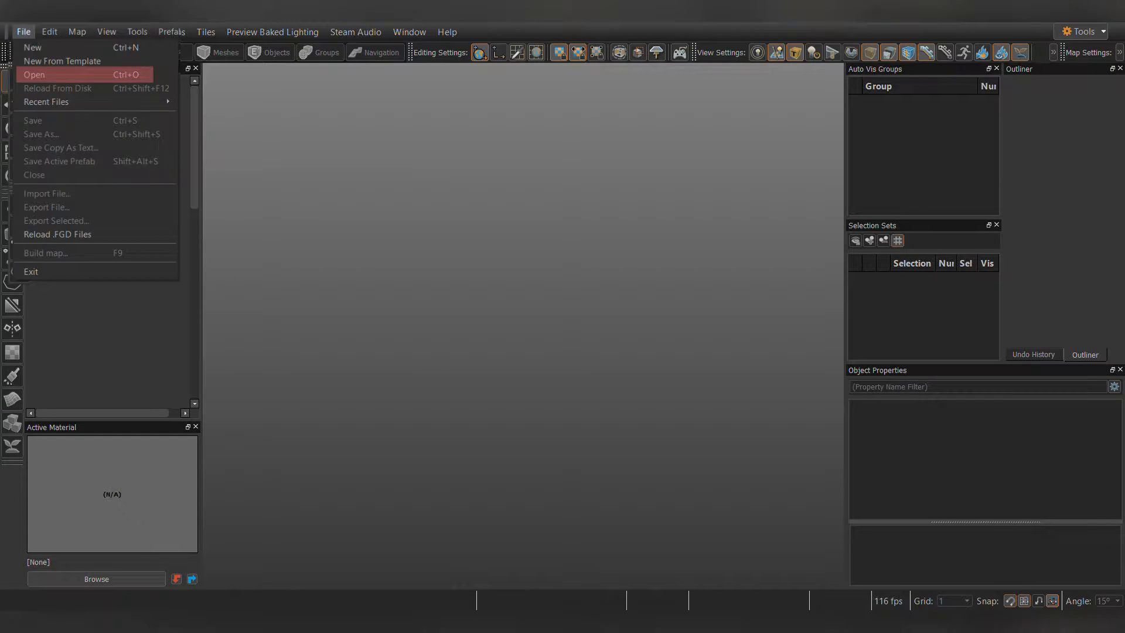
left_click(33, 75)
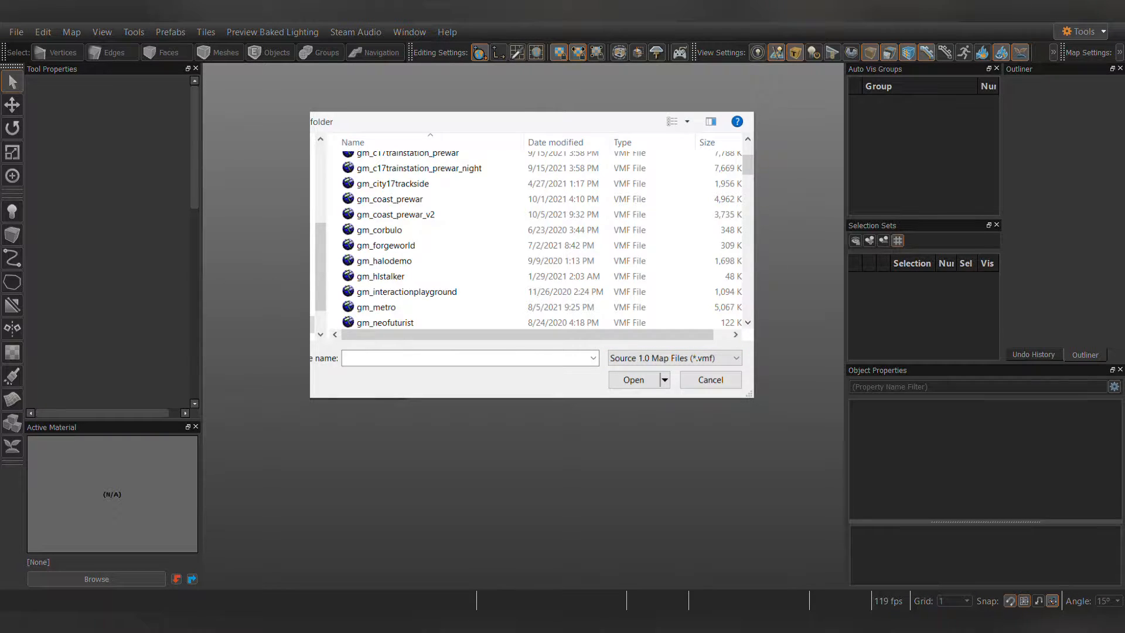
Load the chosen .vmf map so its converted geometry fills the viewports
left_click(633, 379)
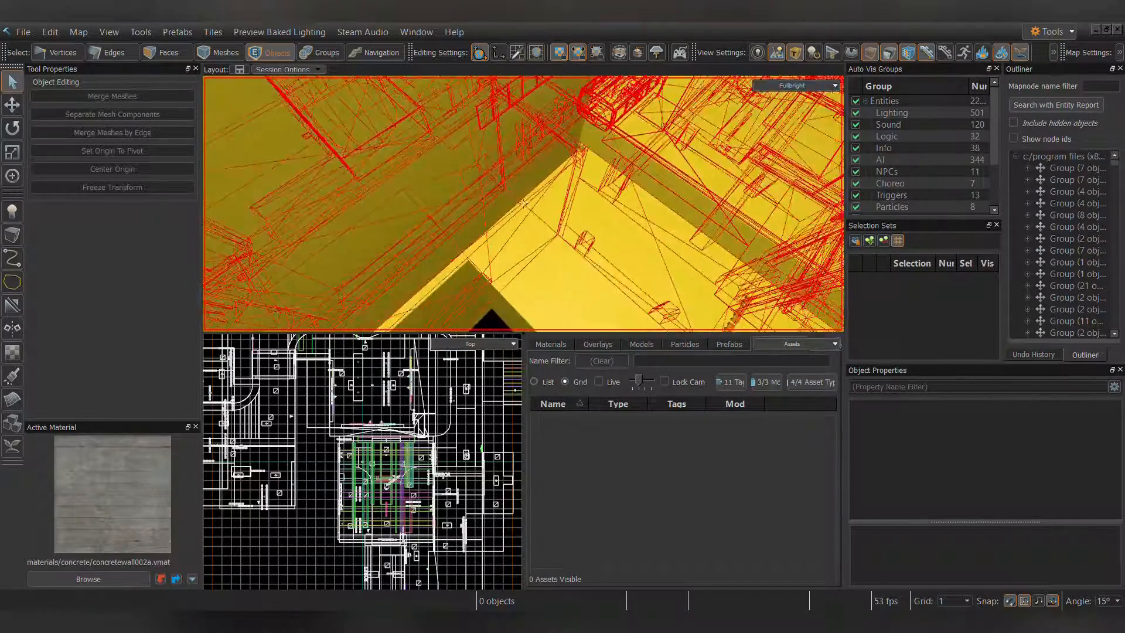
Select the broken brush mesh and move to face editing for the painted blue plaster bricks material
left_click(524, 203)
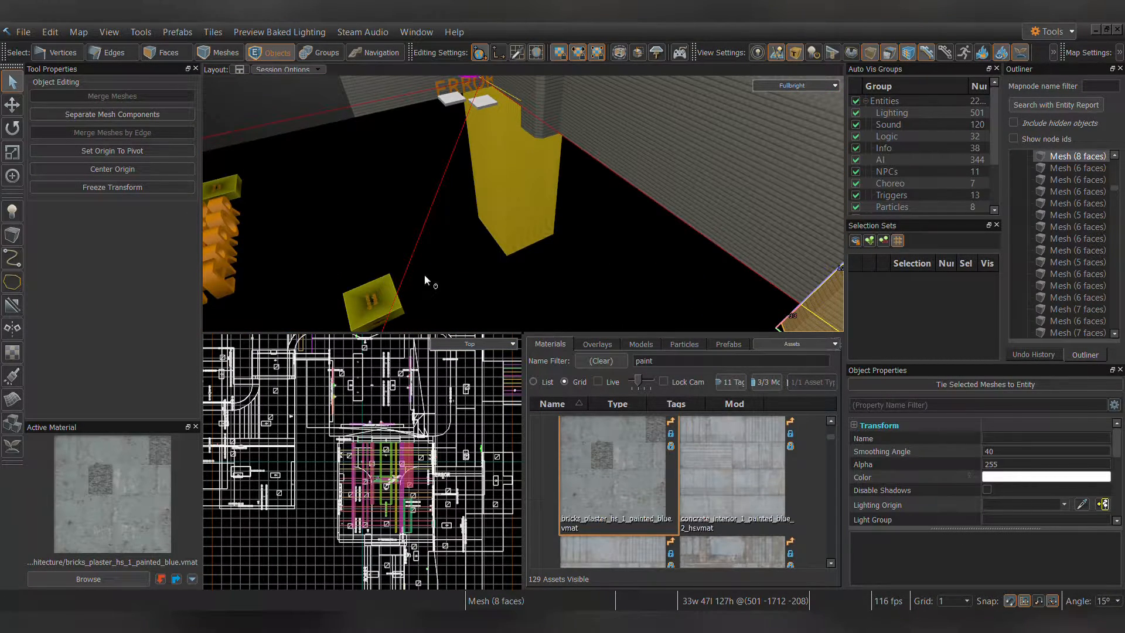
left_click(161, 51)
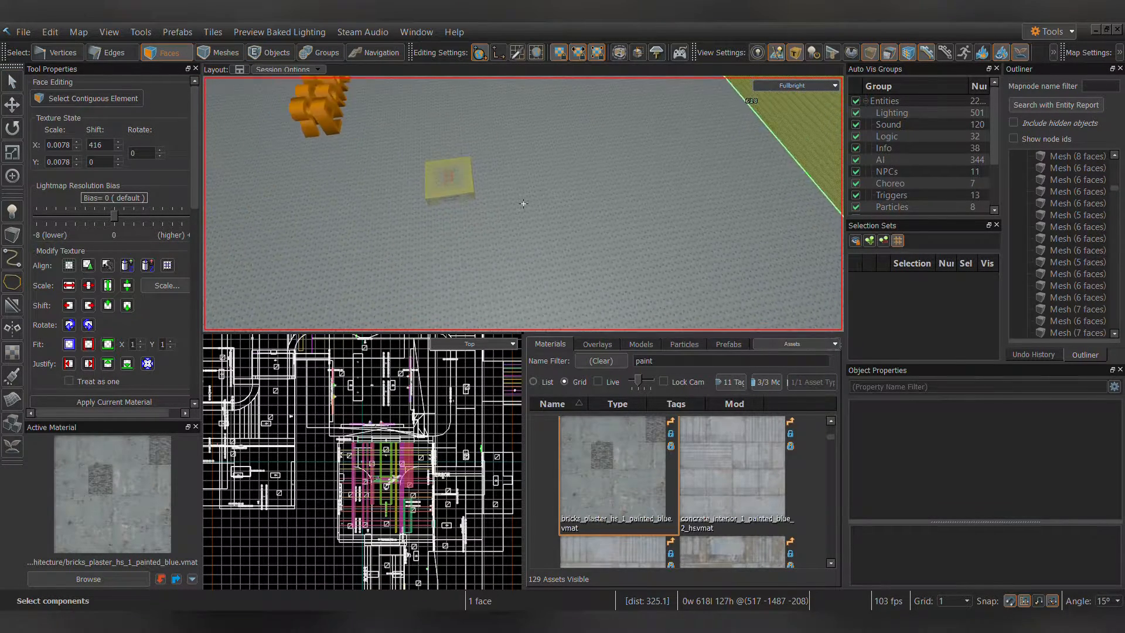
Return to Objects selection mode to pick the point_spotlight entity among the ERROR models
left_click(276, 51)
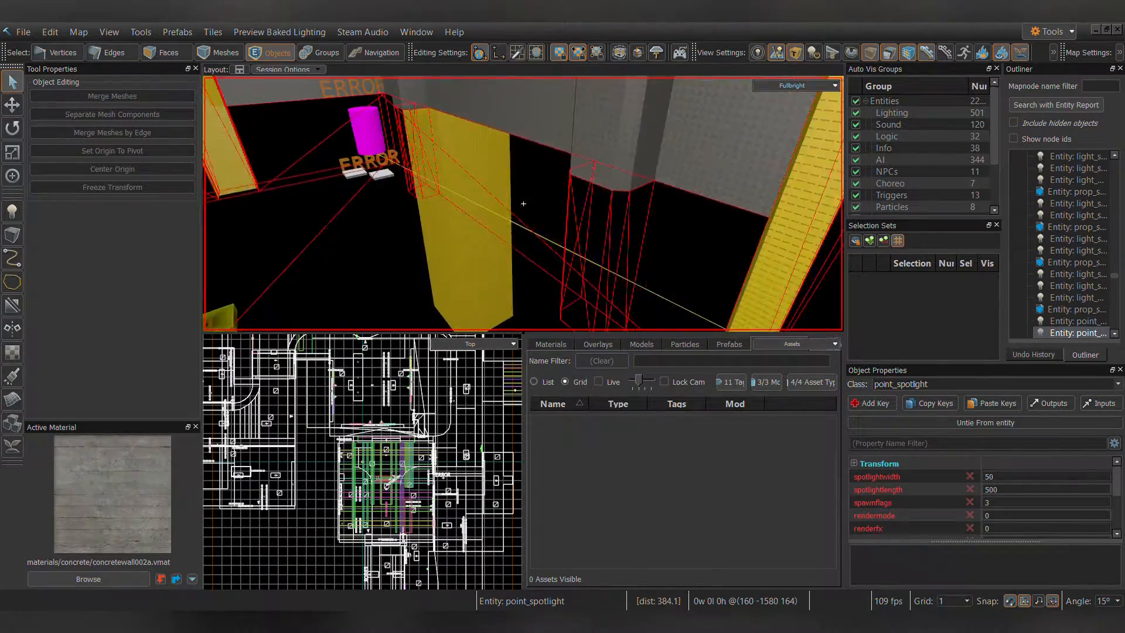
left_click(165, 53)
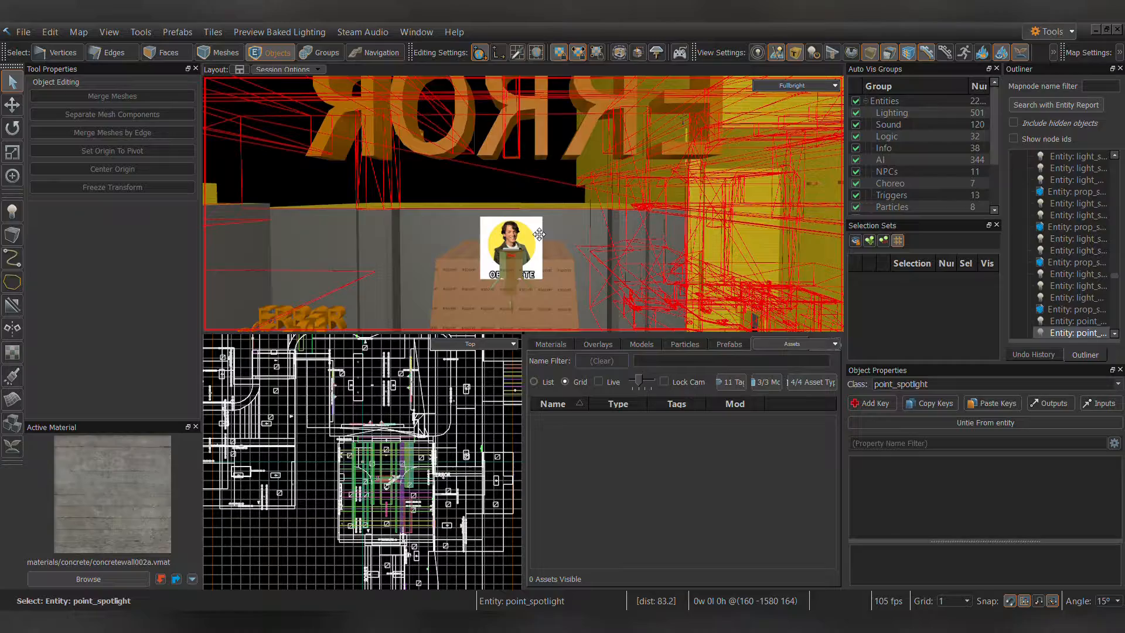
left_click(510, 247)
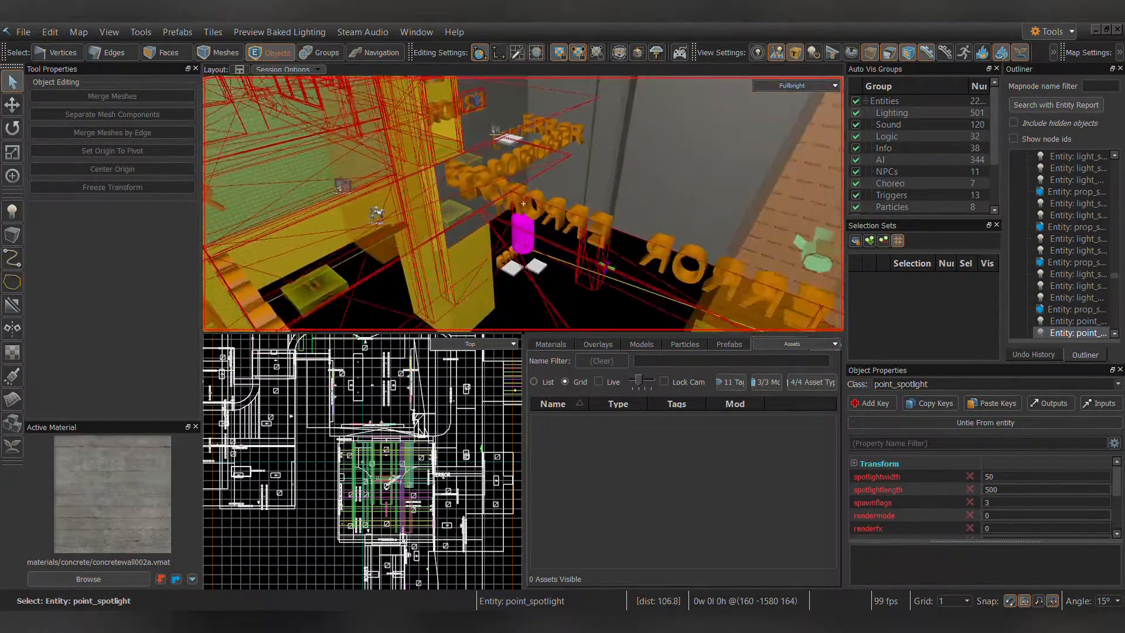
left_click(165, 52)
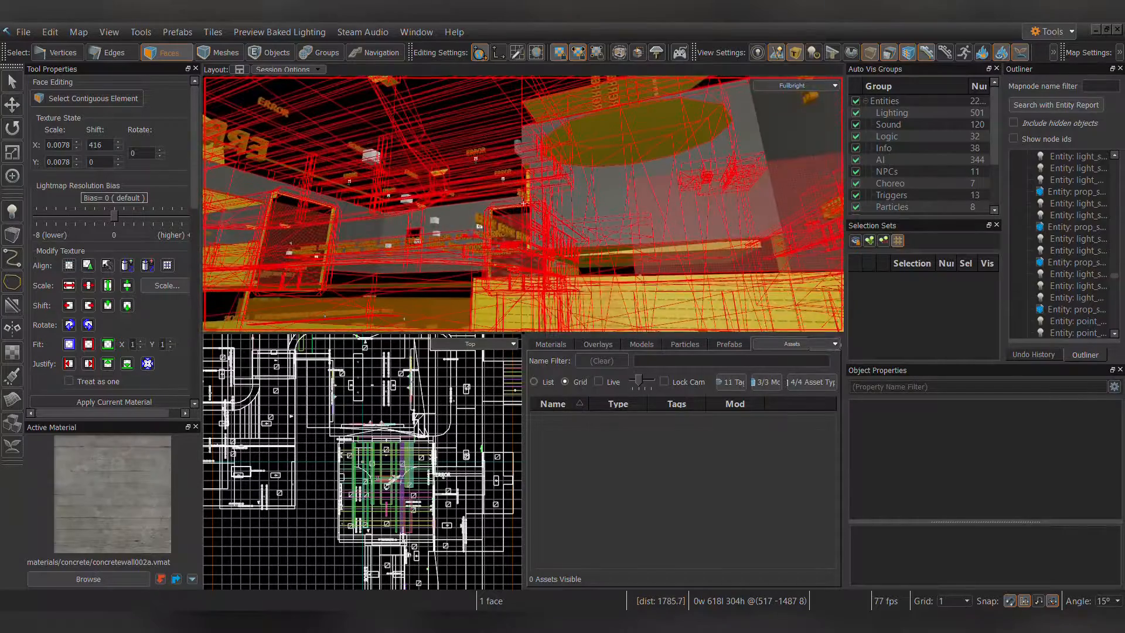